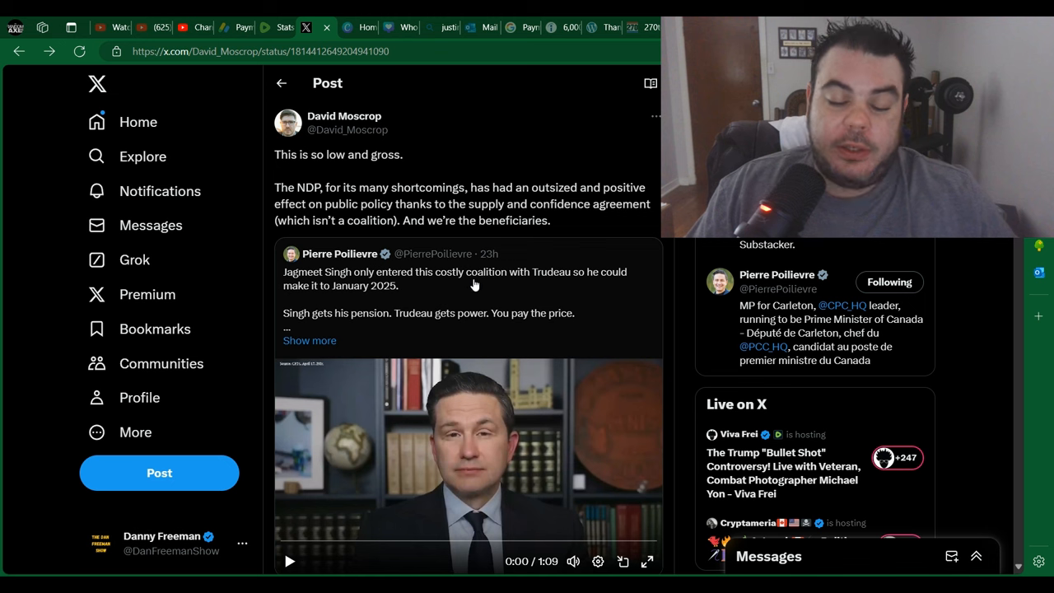
{"action": "mouse_move", "coordinate": [583, 230]}
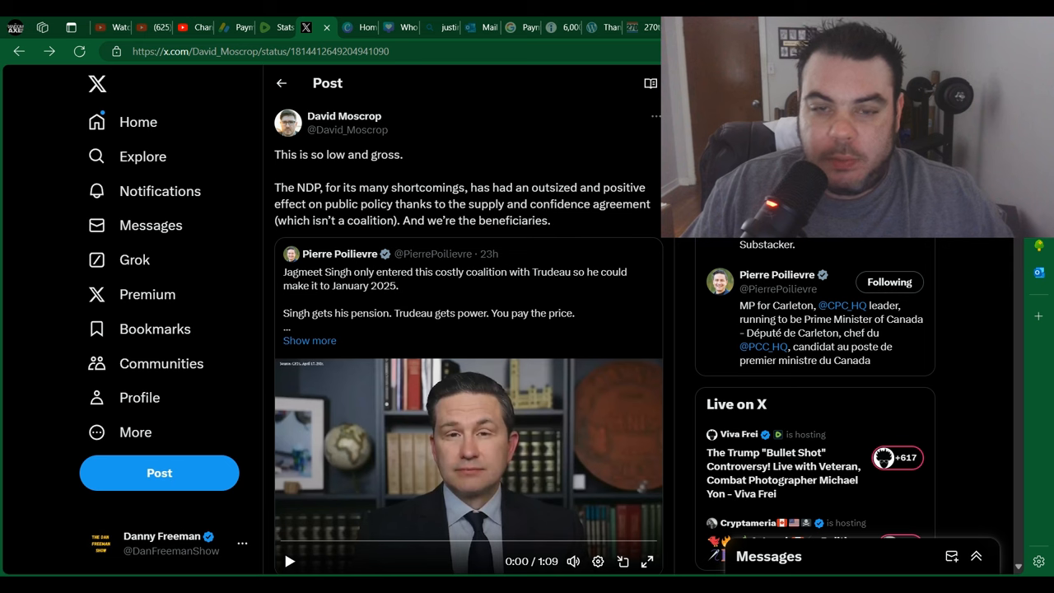
Step: Play Pierre Poilievre's quoted video from the start and pause it near its end card
{"action": "scroll", "scroll_direction": "down", "scroll_amount": 3}
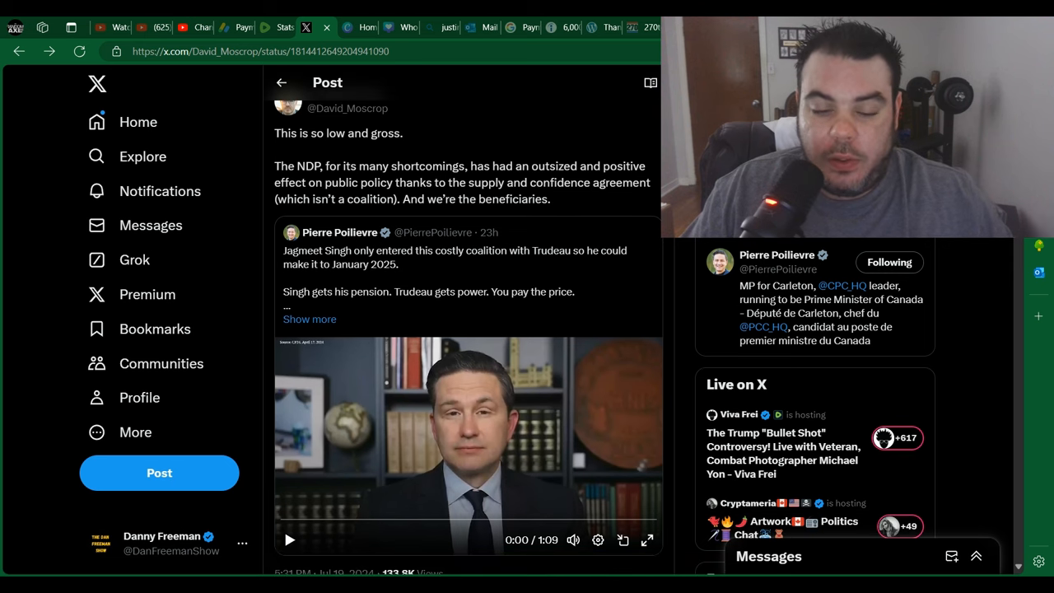
{"action": "scroll", "scroll_direction": "down", "scroll_amount": 3}
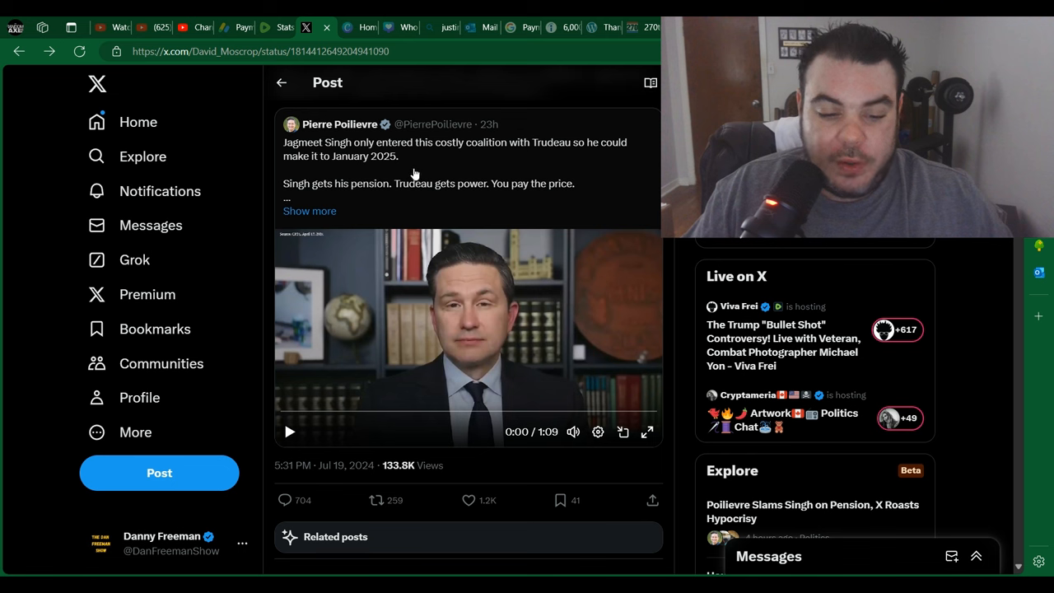
{"action": "mouse_move", "coordinate": [420, 377]}
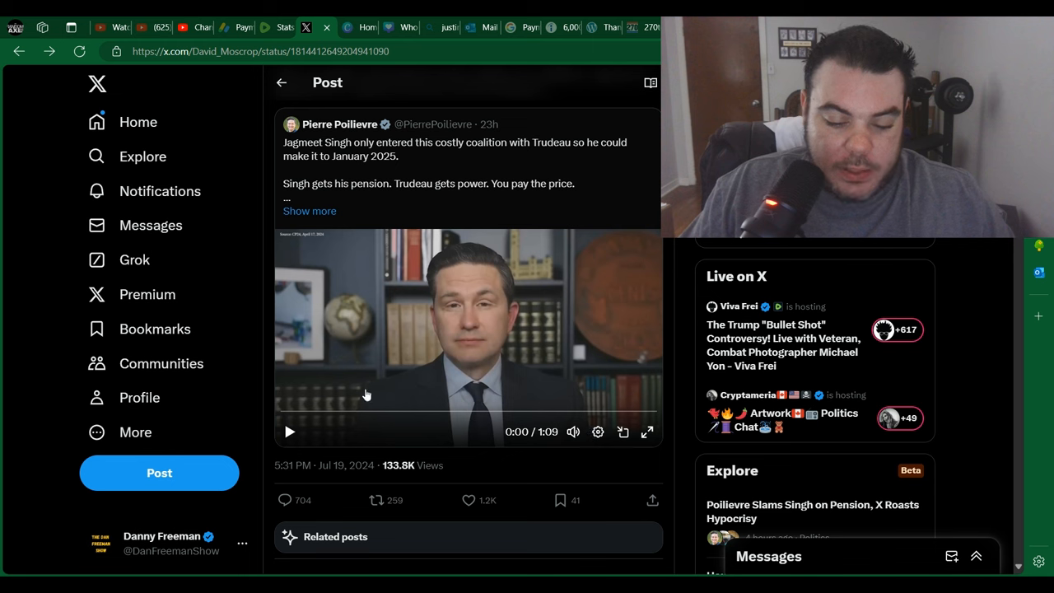
{"action": "left_click", "coordinate": [290, 431]}
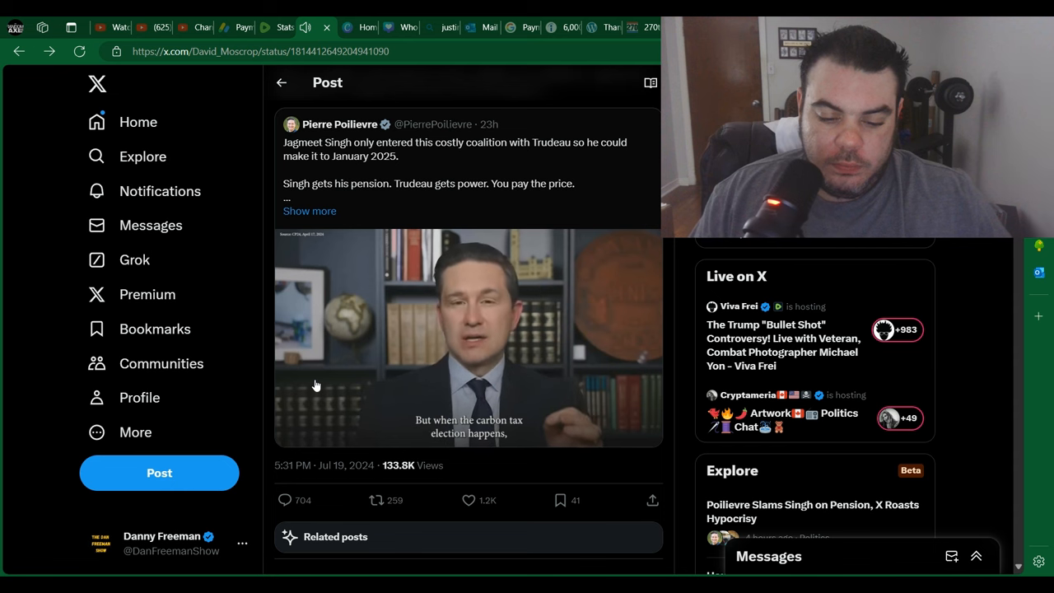
{"action": "left_click", "coordinate": [468, 338]}
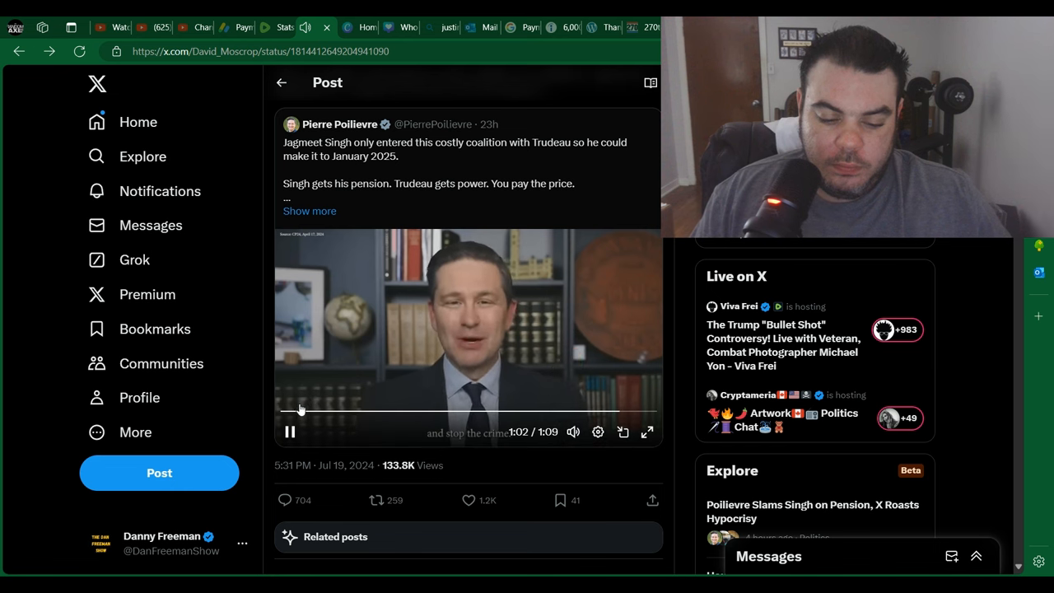
{"action": "left_click", "coordinate": [290, 432]}
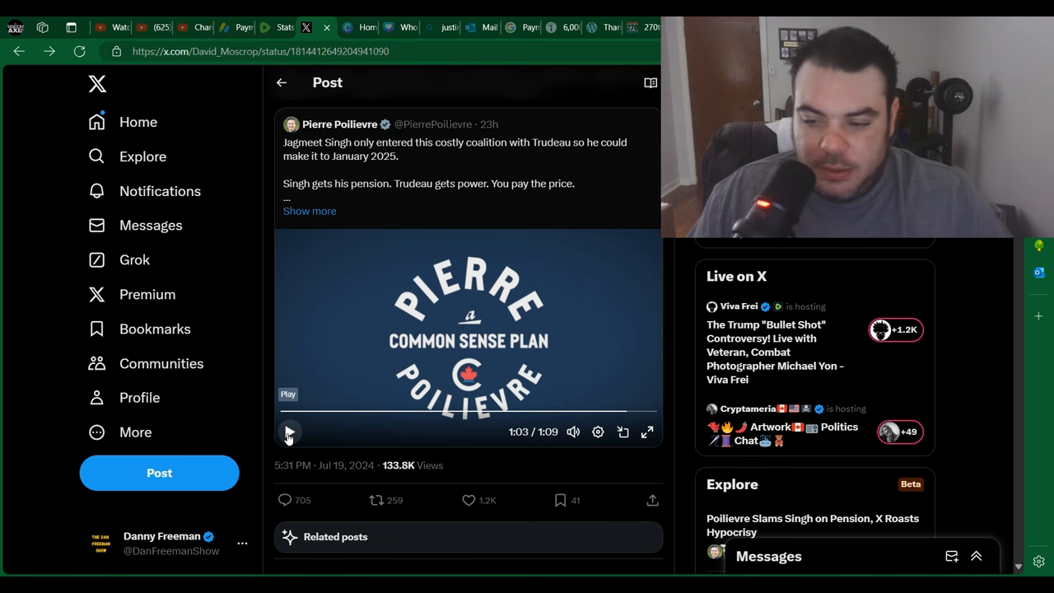
{"action": "left_click", "coordinate": [339, 125]}
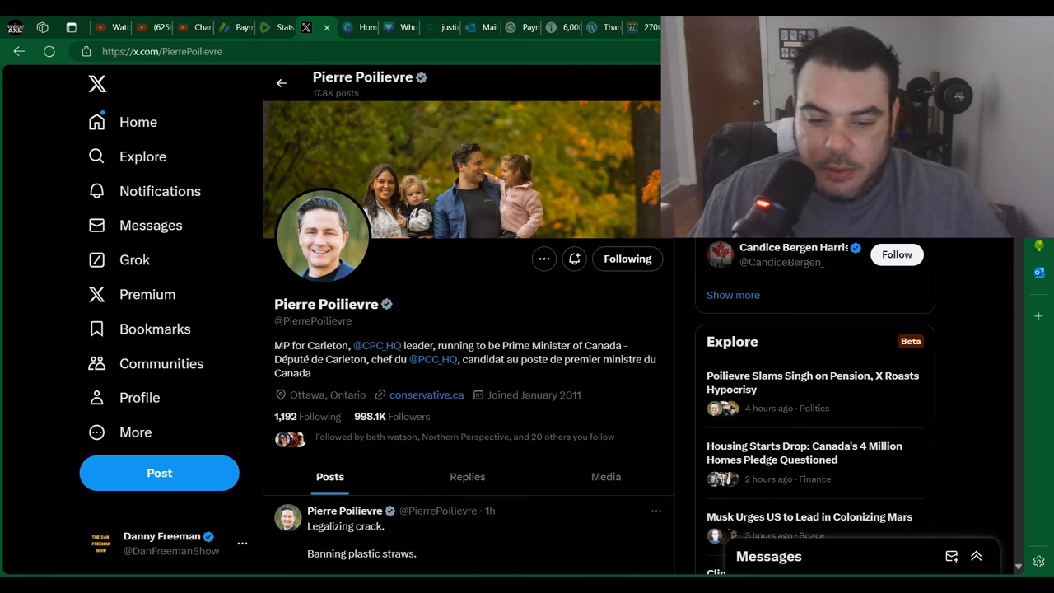
{"action": "left_click", "coordinate": [280, 82]}
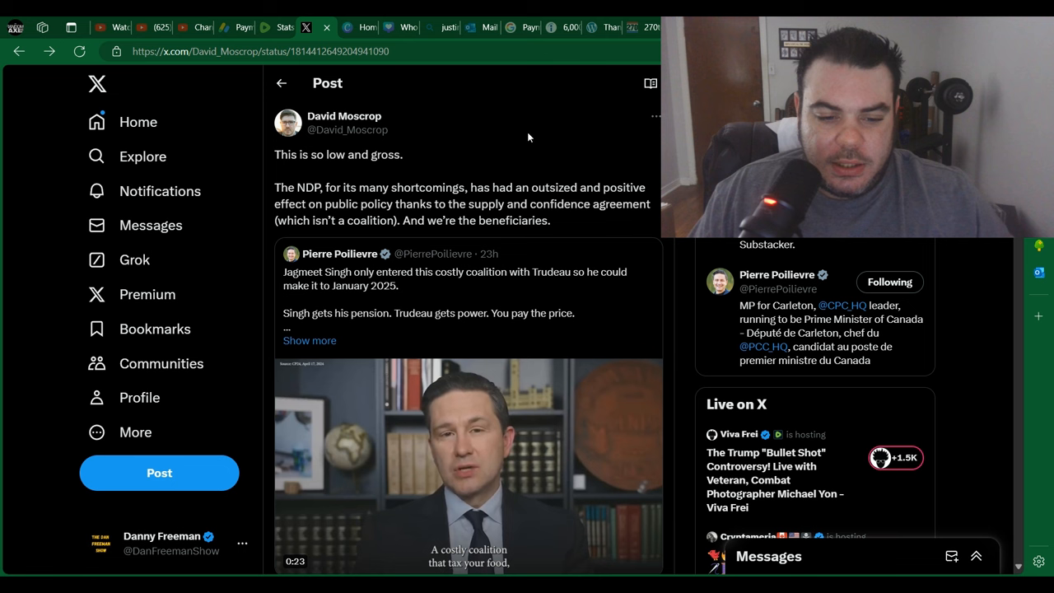
{"action": "mouse_move", "coordinate": [431, 109]}
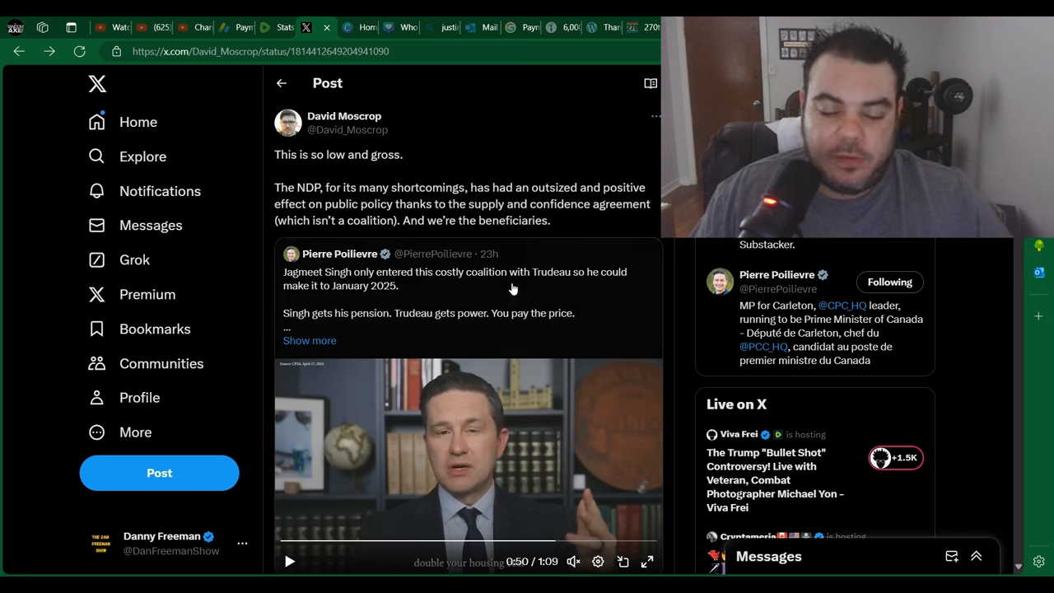
{"action": "mouse_move", "coordinate": [583, 538]}
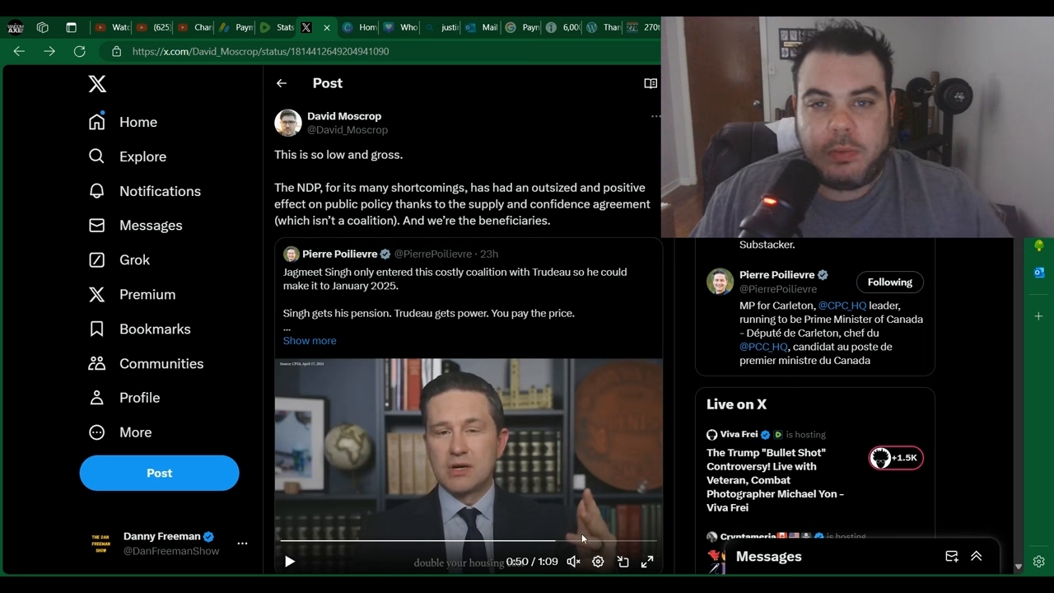